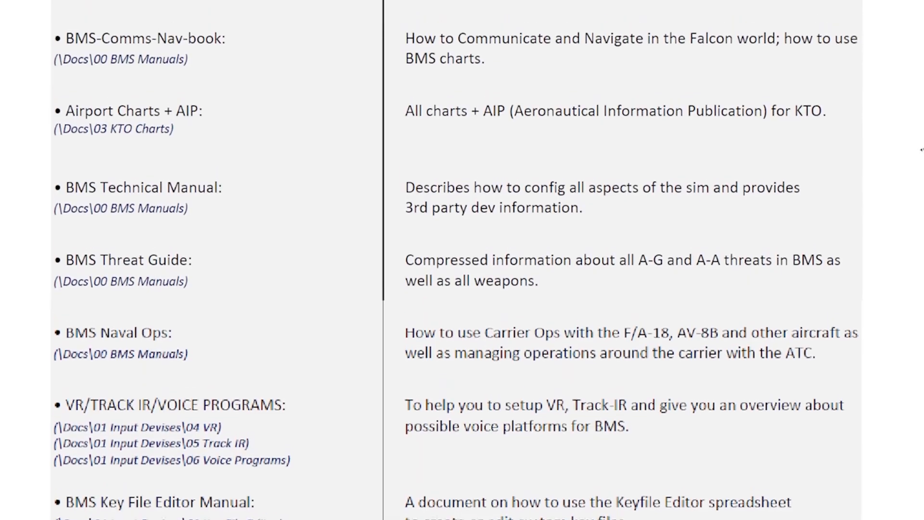
Query the manuals for ALR-56M, returning six records across technical, threat and aircraft manuals
scroll(up, 3)
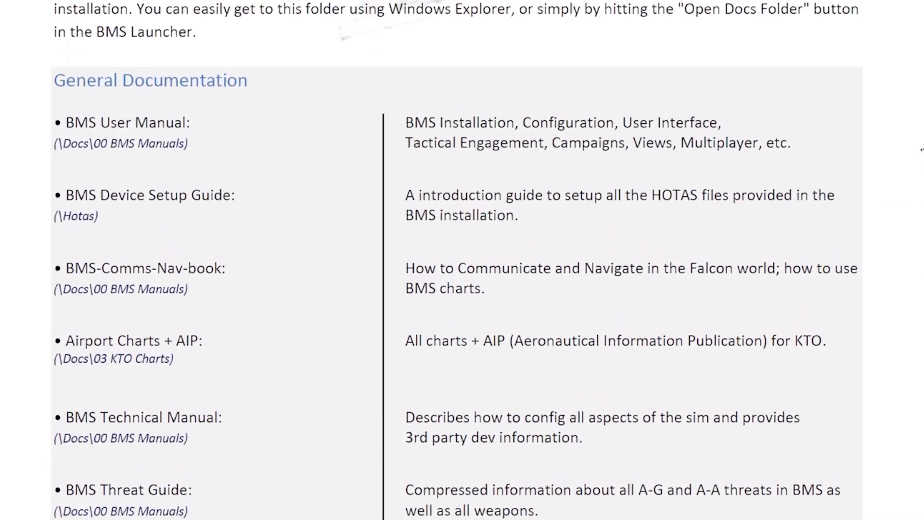
scroll(down, 3)
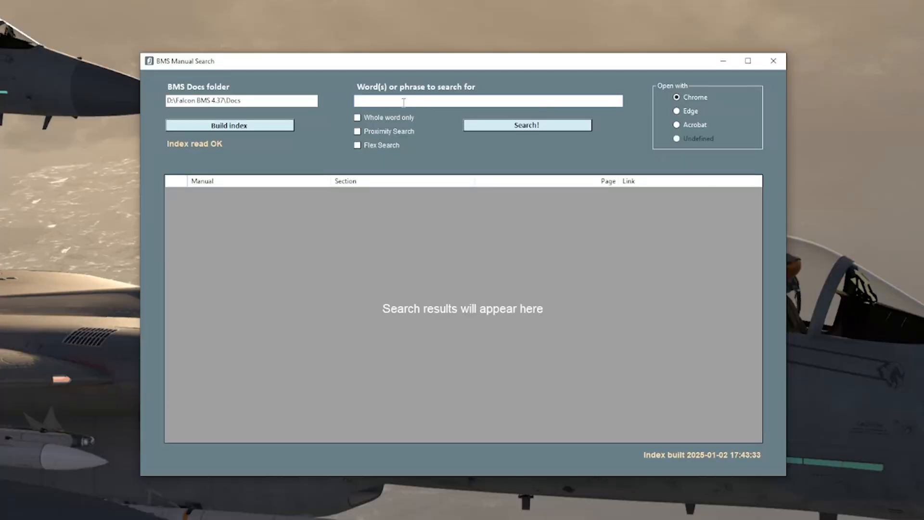
text(ALR-56M)
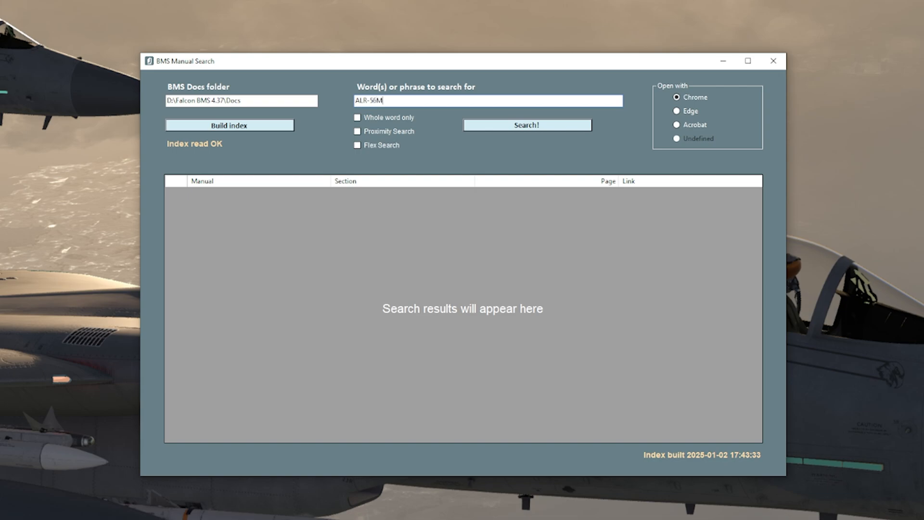
click(526, 126)
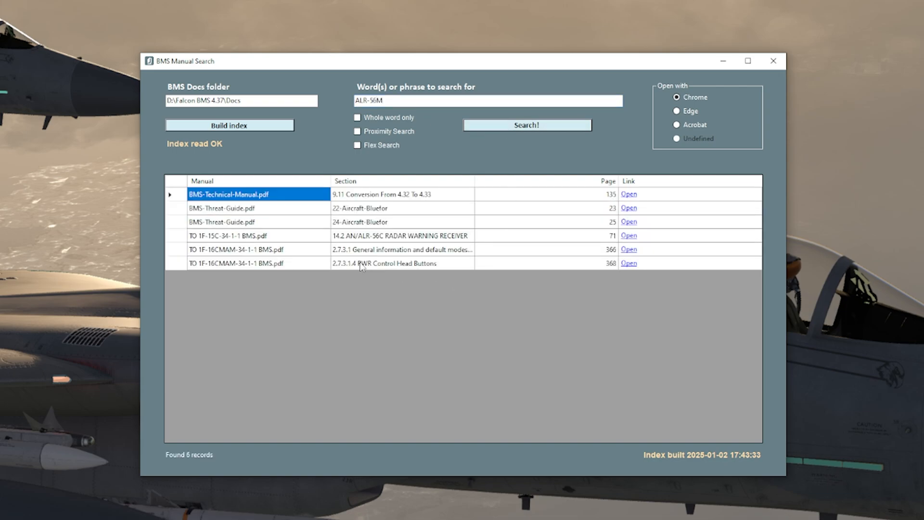
click(254, 221)
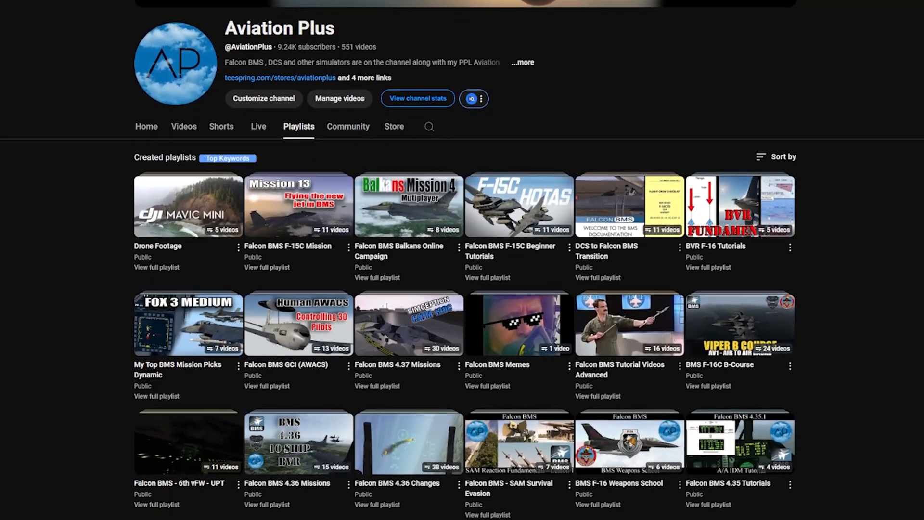
scroll(down, 3)
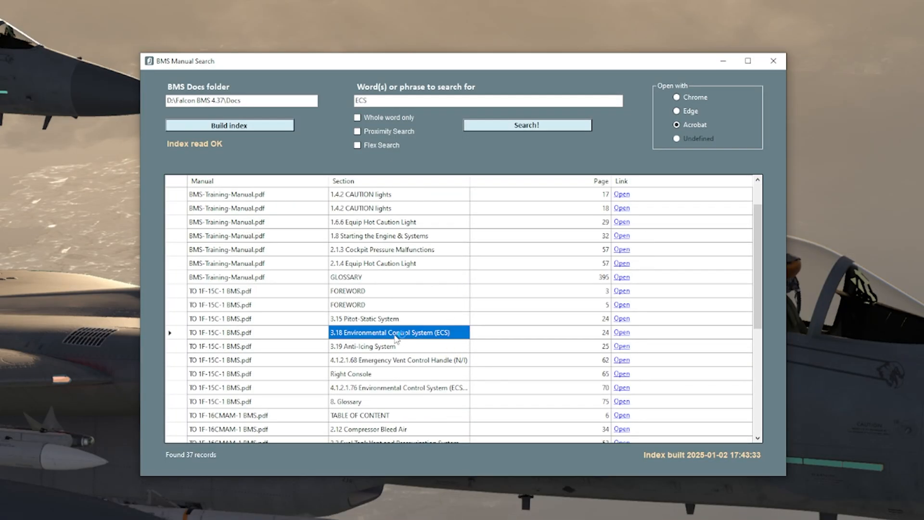
Open the 3.18 ECS result in Acrobat and scroll the TO 1F-15C-1 manual
click(620, 318)
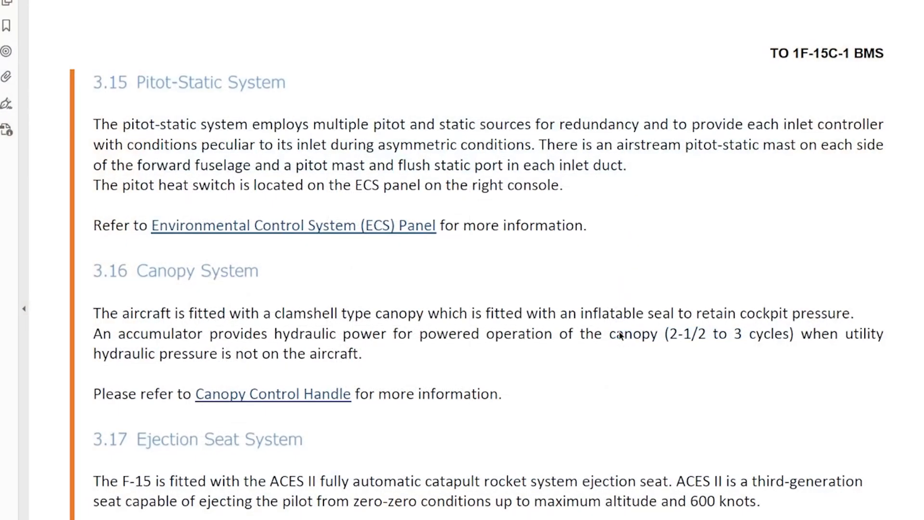
scroll(down, 3)
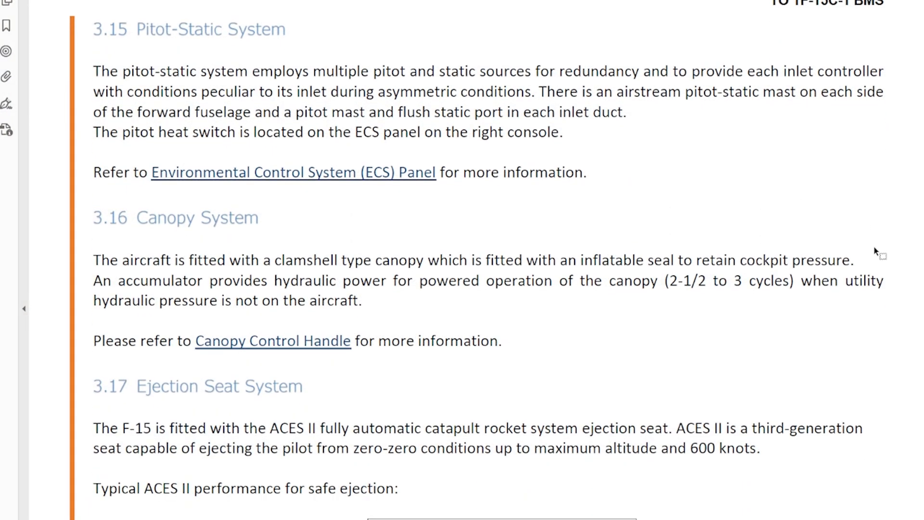
mouse_move(284, 178)
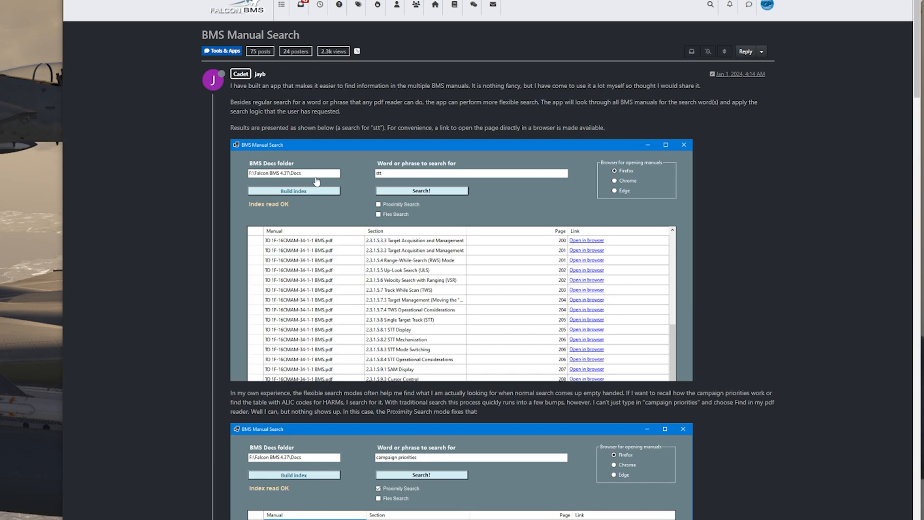
mouse_move(145, 129)
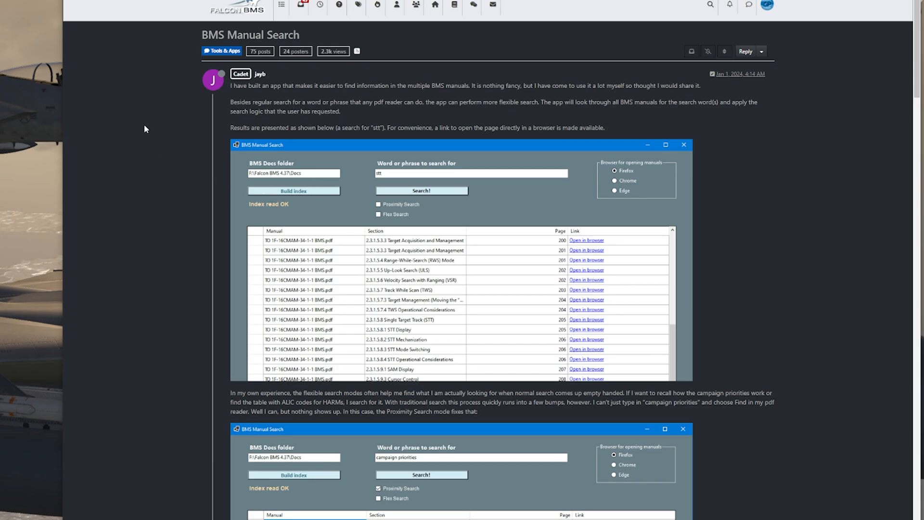
Scroll to Installation and setup and follow the GitHub releases/tag/v1.0.0 link
scroll(down, 3)
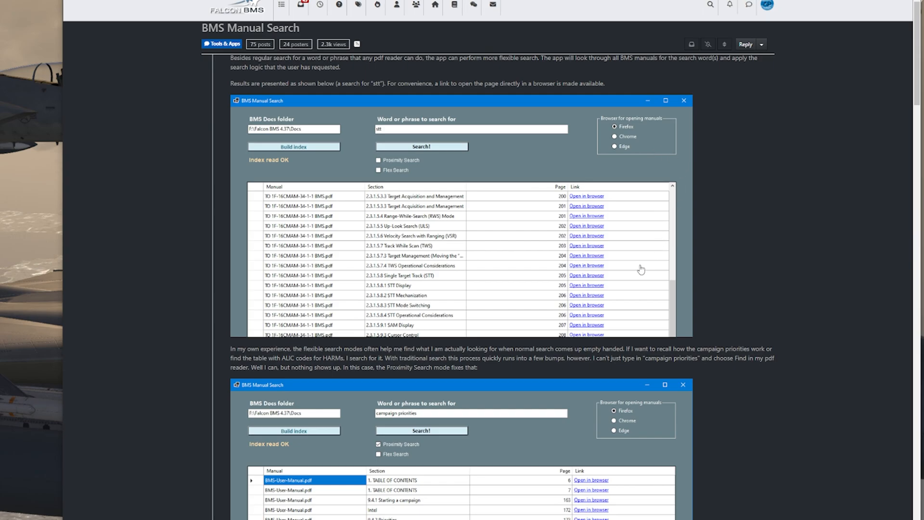
scroll(down, 3)
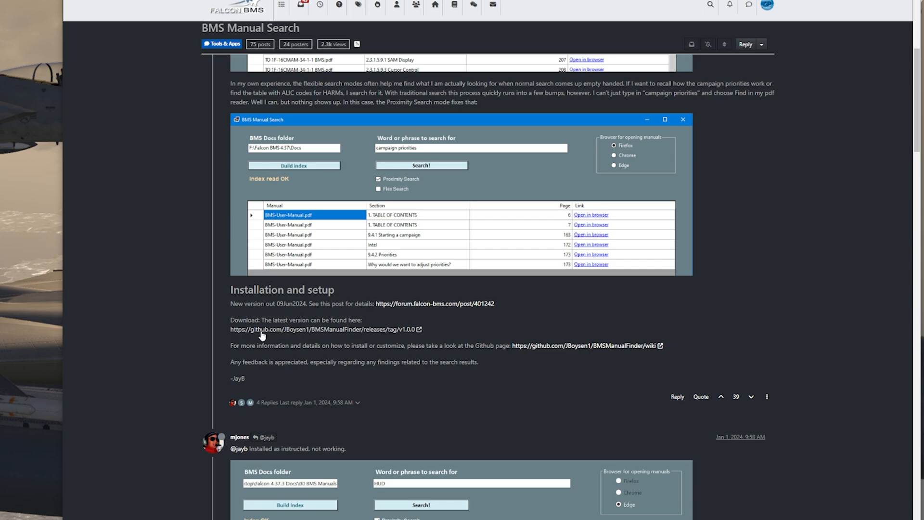
mouse_move(352, 335)
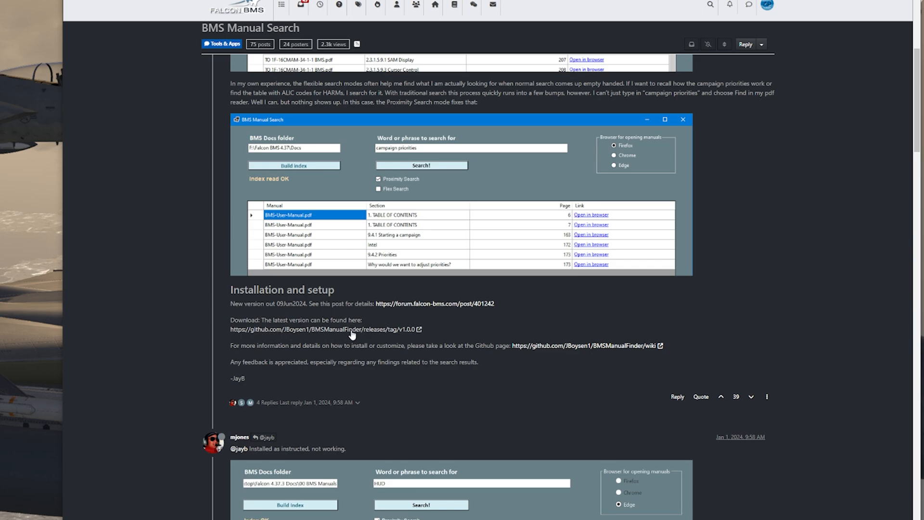
click(320, 329)
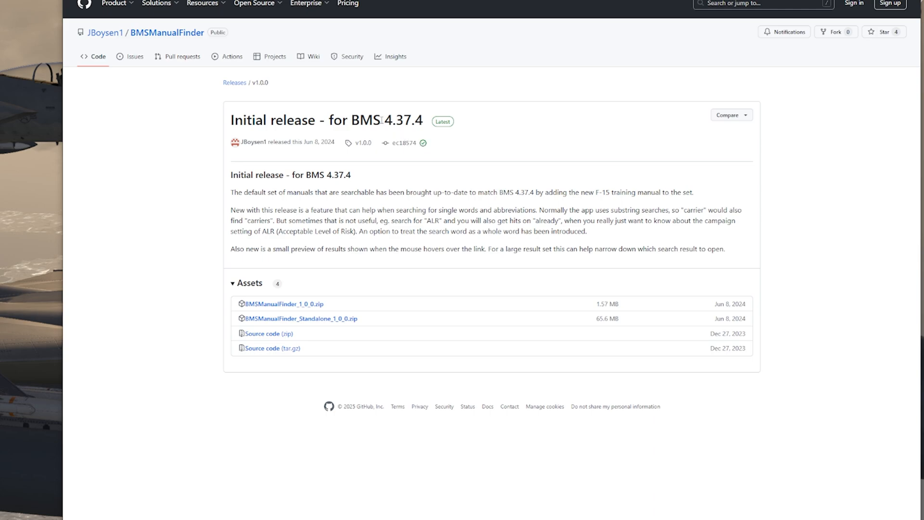
Highlight the supported BMS version 4.37.4 in the release notes
double_click(403, 119)
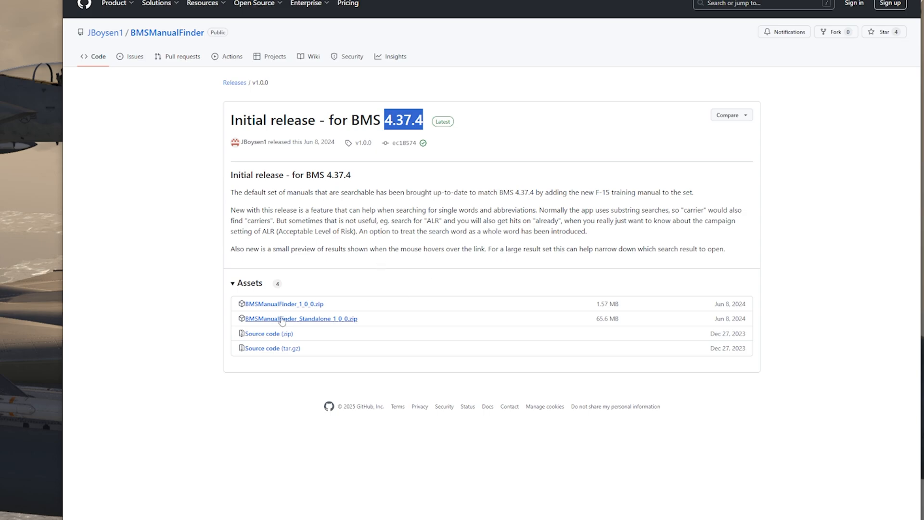
mouse_move(299, 307)
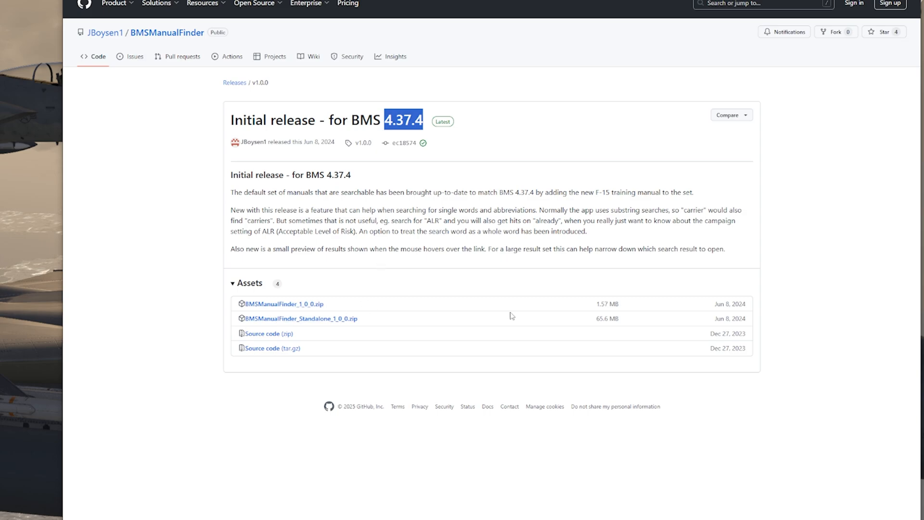
mouse_move(299, 319)
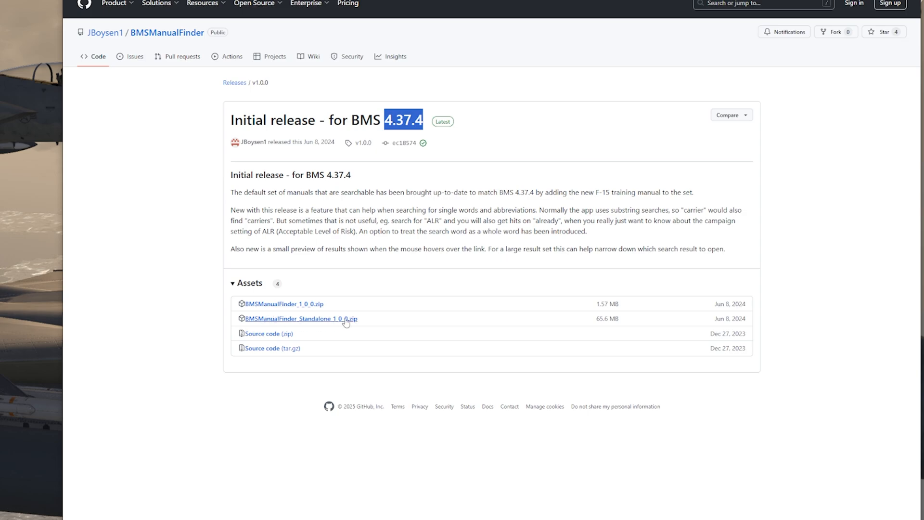
mouse_move(409, 326)
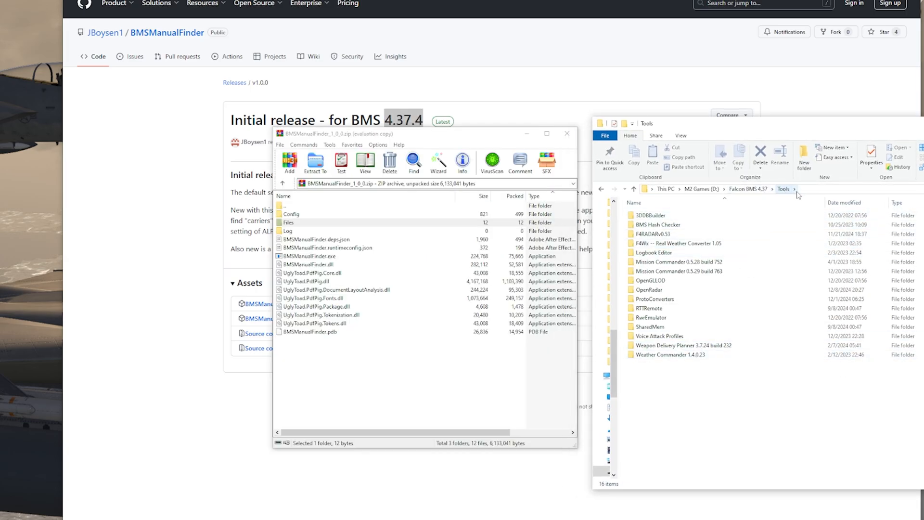
Create a new 'BMS Manual Finder' folder inside the Falcon BMS 4.37 Tools folder
click(804, 158)
text(B)
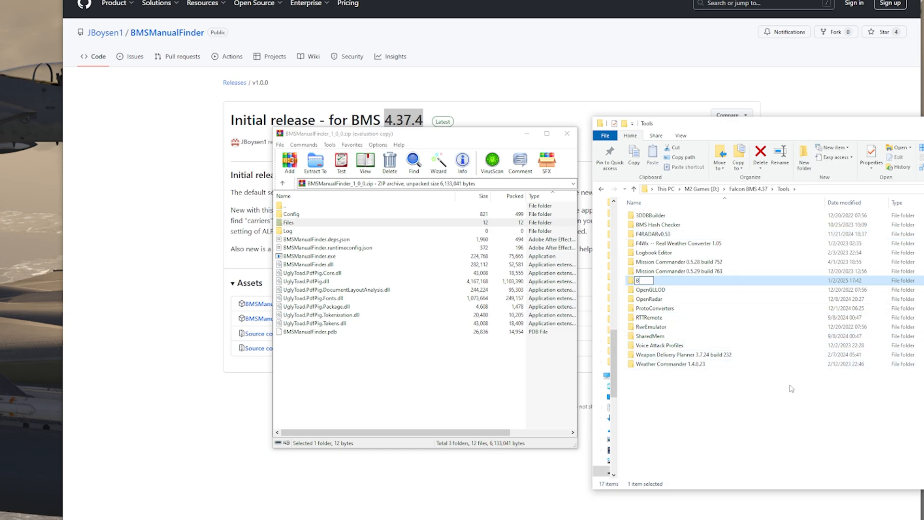
text(MS Manual)
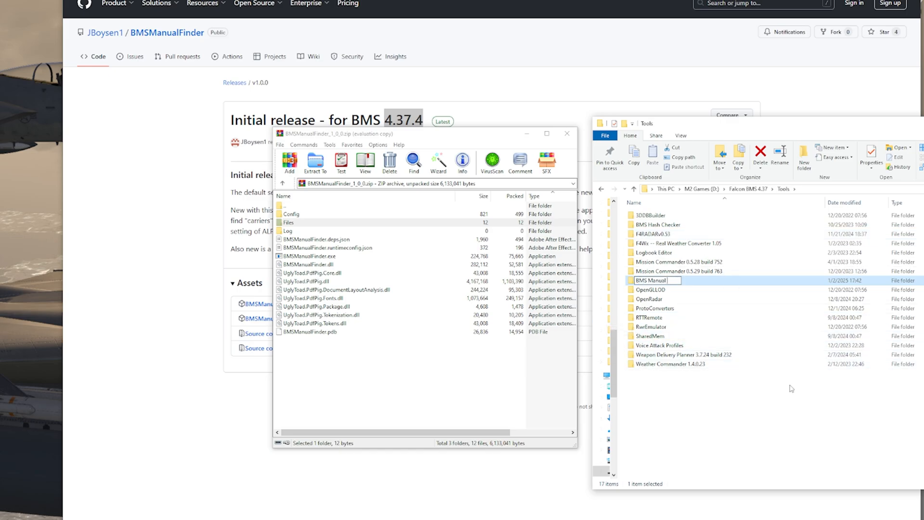
text(Finder)
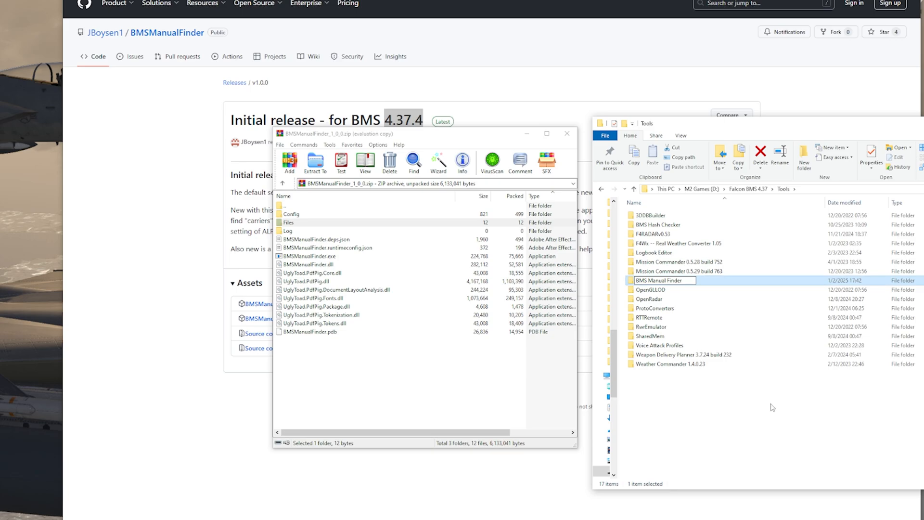
click(309, 255)
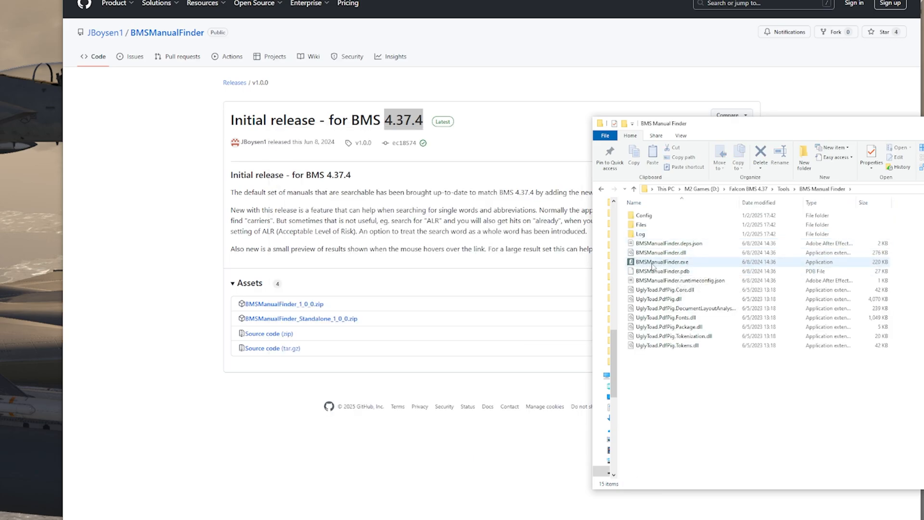
Launch BMSManualFinder.exe, then start the downloaded .NET 6.0 Desktop Runtime installer
double_click(660, 262)
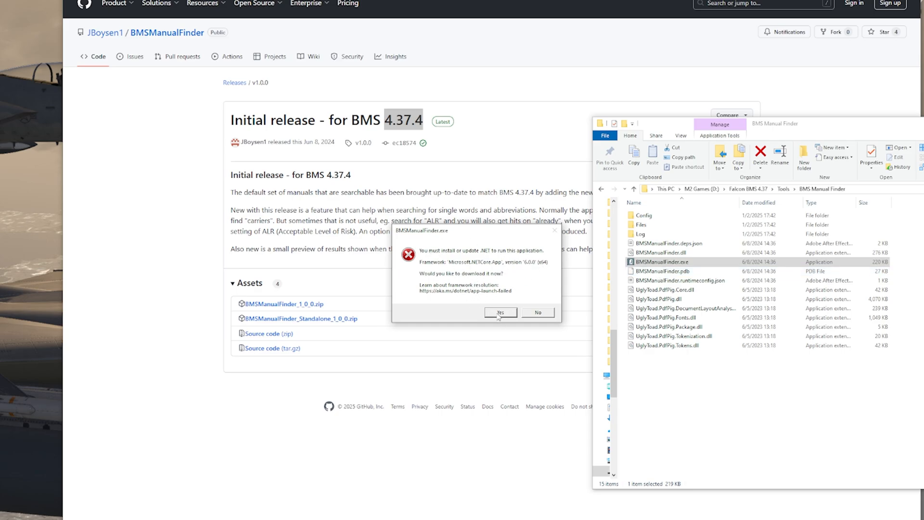
click(501, 313)
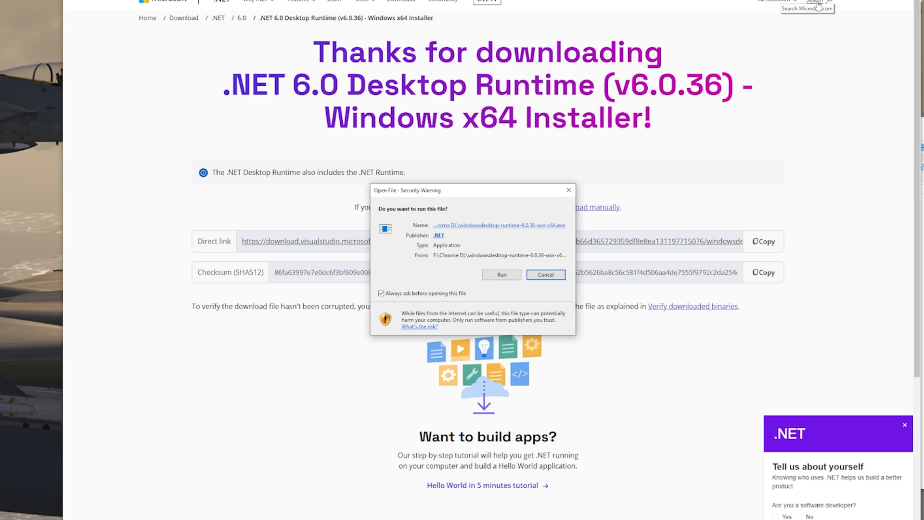
Allow the installer to run and close it once Desktop Runtime 6.0.36 installs
click(501, 275)
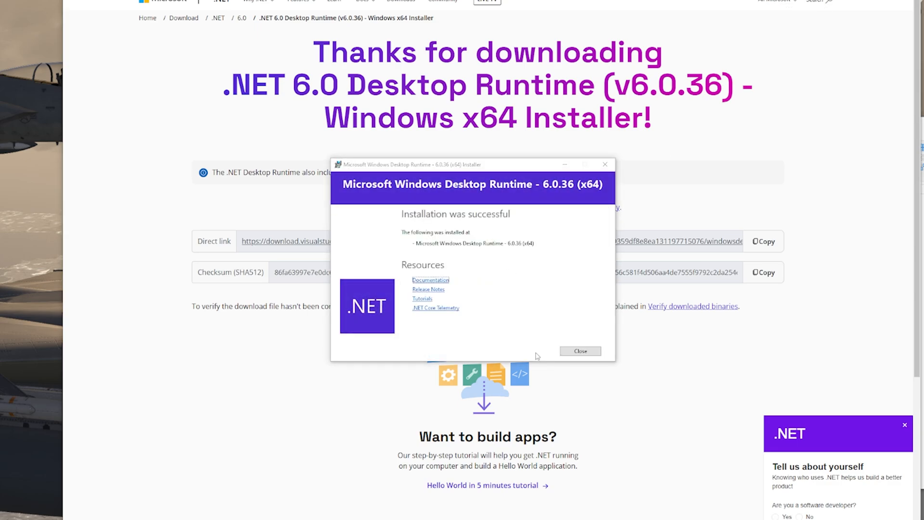
click(580, 351)
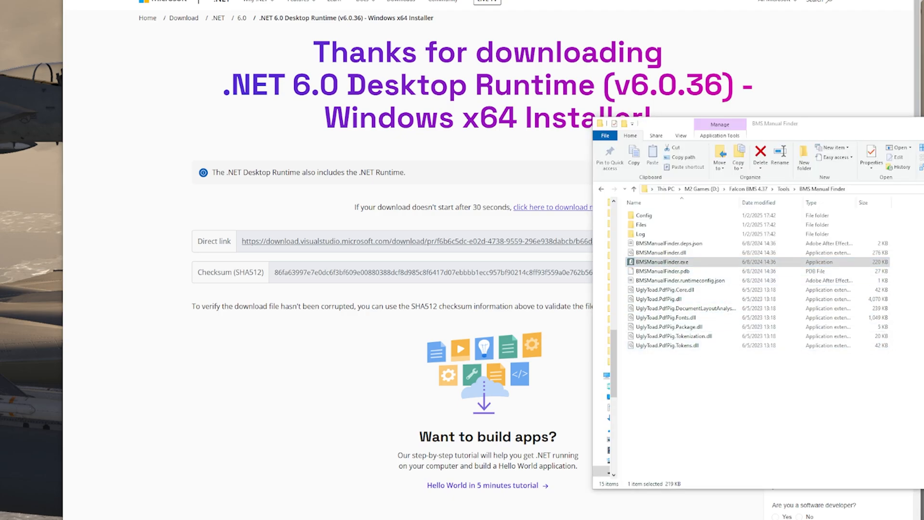
Launch BMSManualFinder.exe and build the Docs index until it reports 'Index OK'
double_click(660, 262)
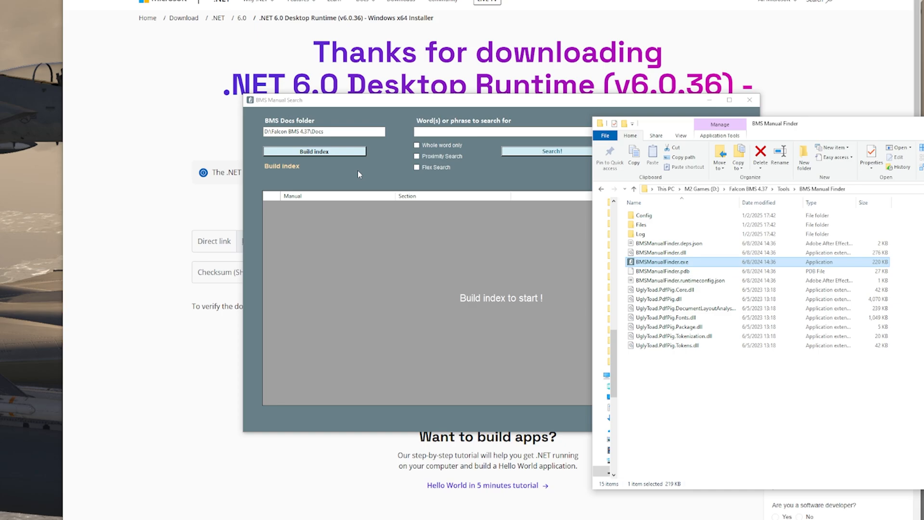
click(314, 151)
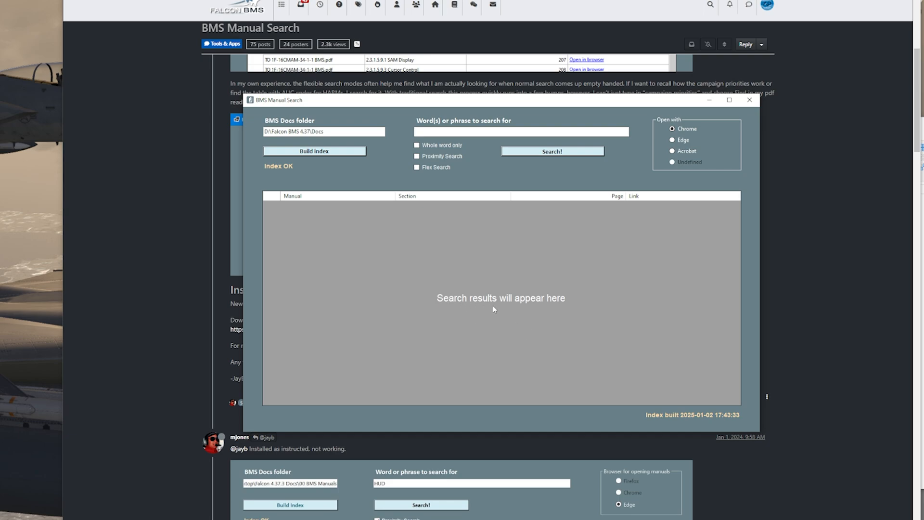
Set Acrobat as the viewer and search for ALR, yielding 142 records
click(672, 128)
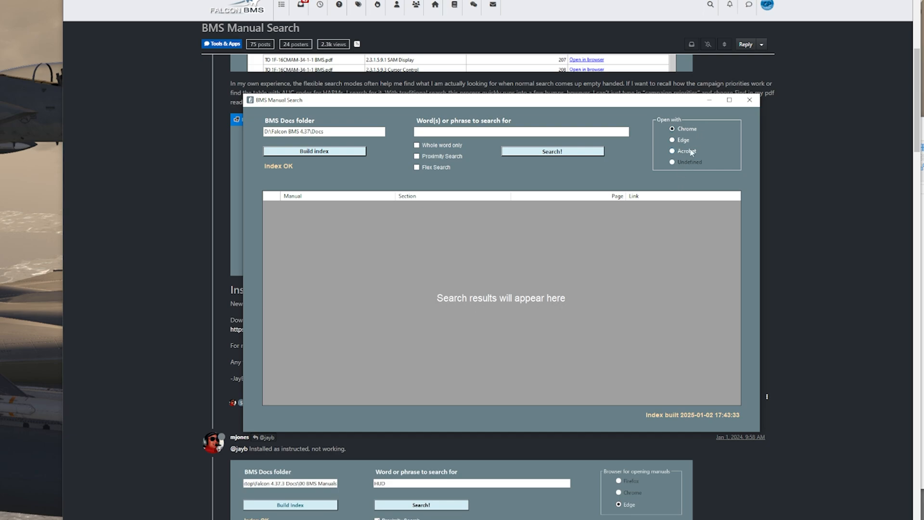
mouse_move(686, 123)
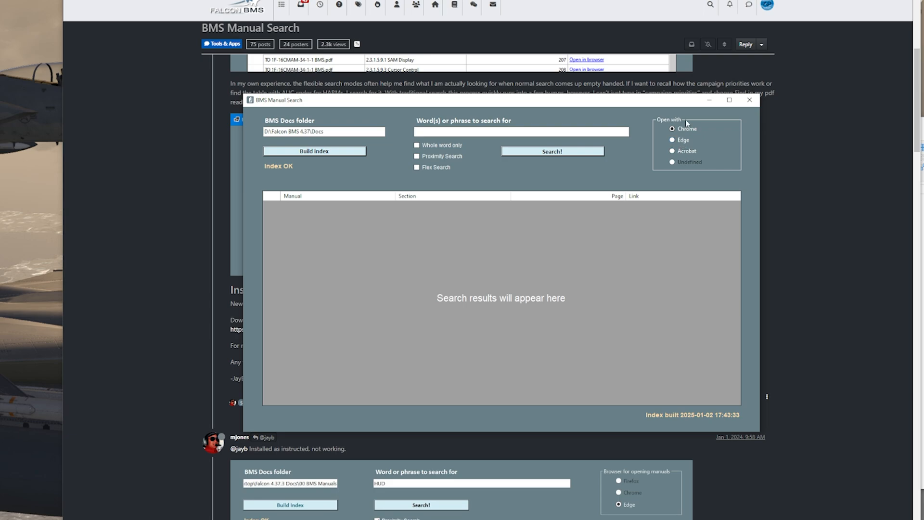
click(672, 151)
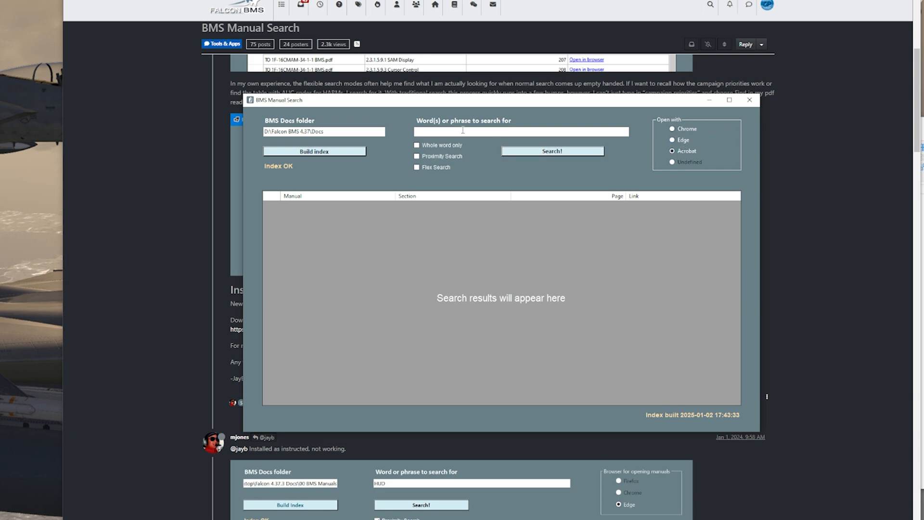
click(552, 151)
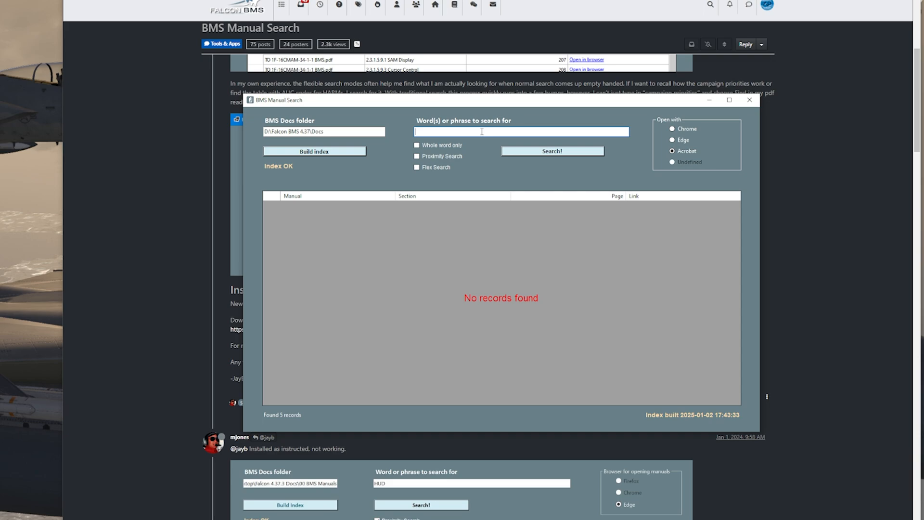
text(ALR)
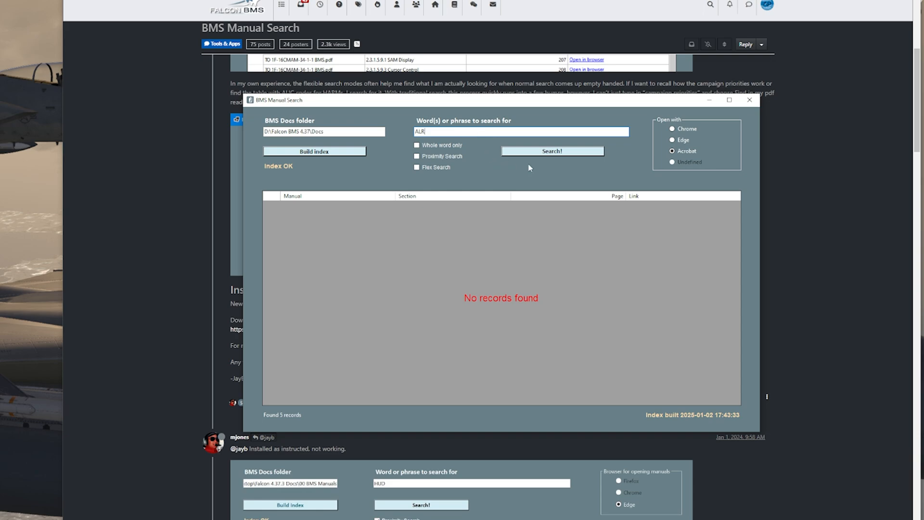
mouse_move(508, 161)
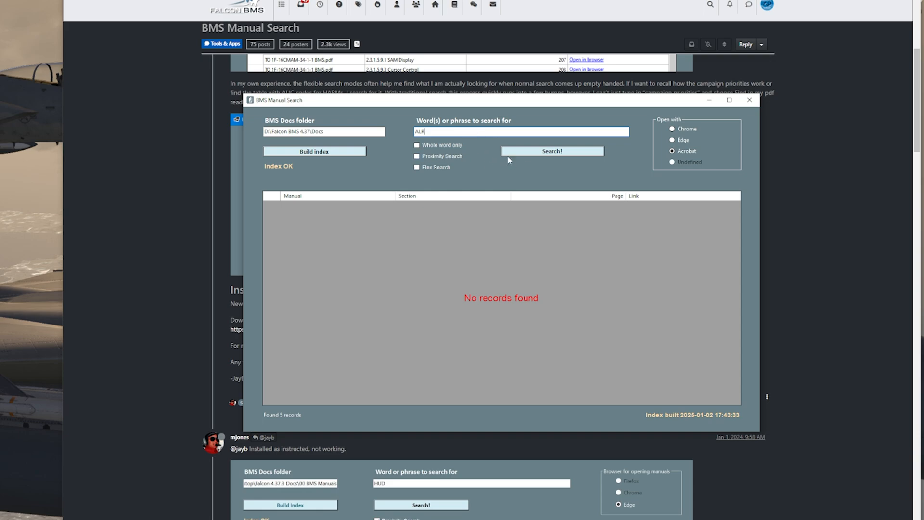
click(552, 150)
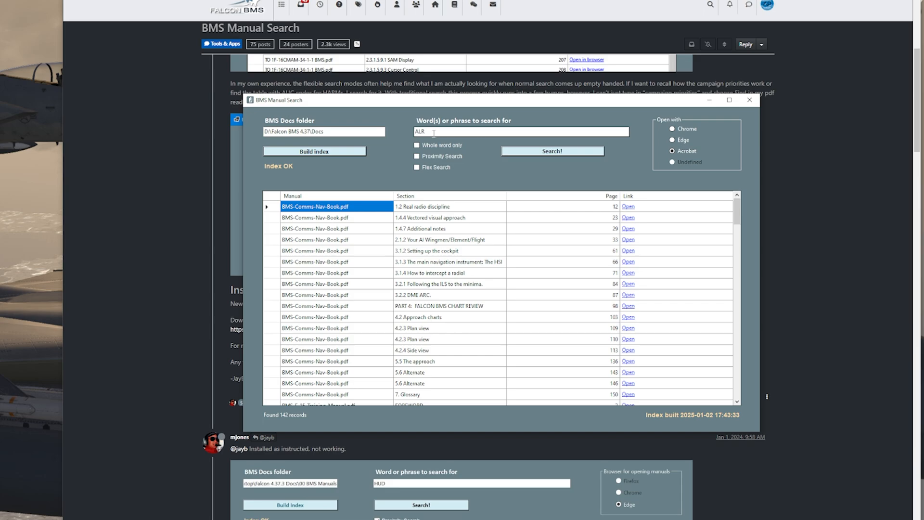
mouse_move(417, 144)
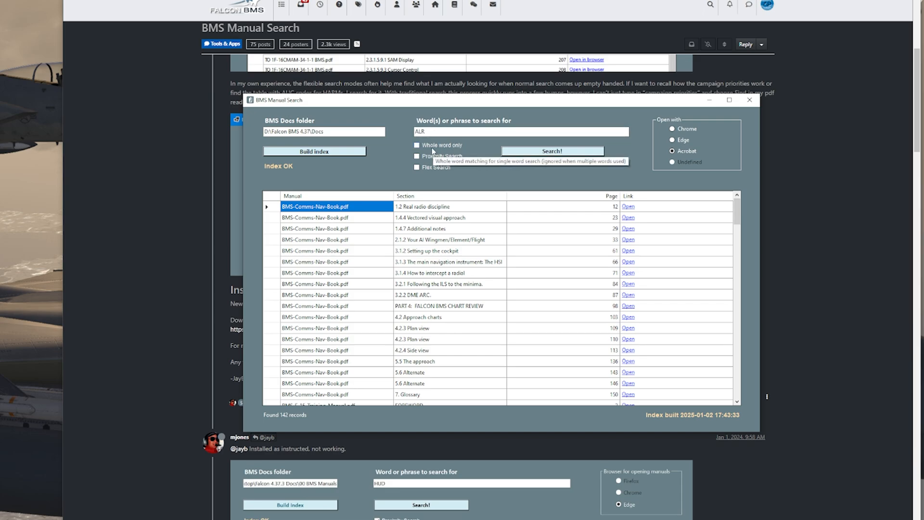
mouse_move(452, 151)
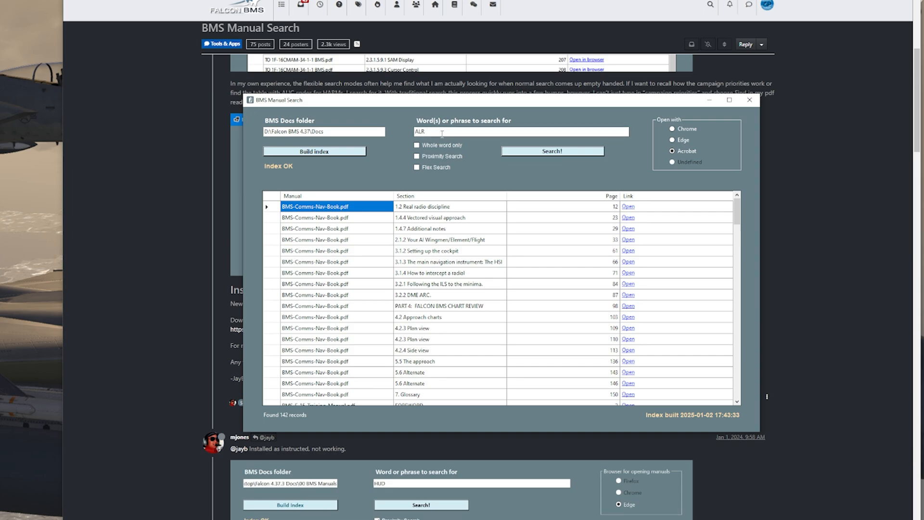
Rerun ALR with Whole word only, giving 5 sections, and open 9.4.7.1 Introduction
click(417, 145)
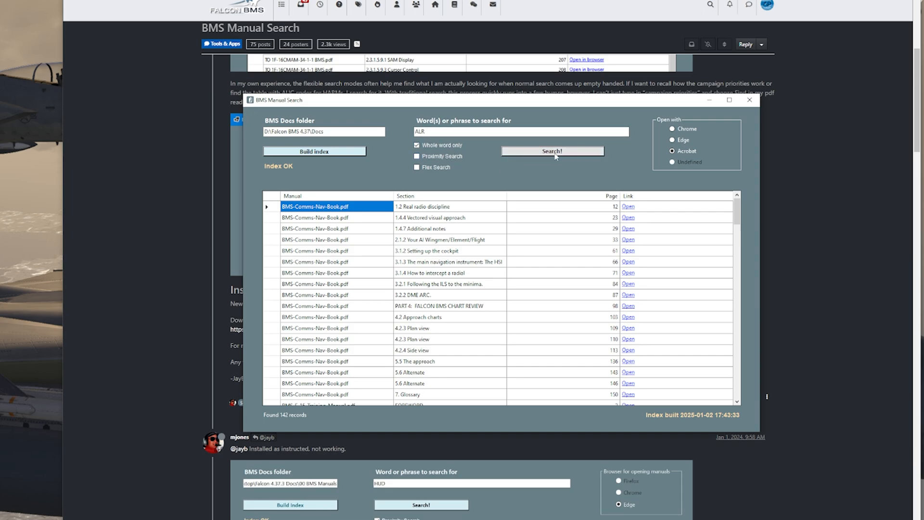
click(551, 150)
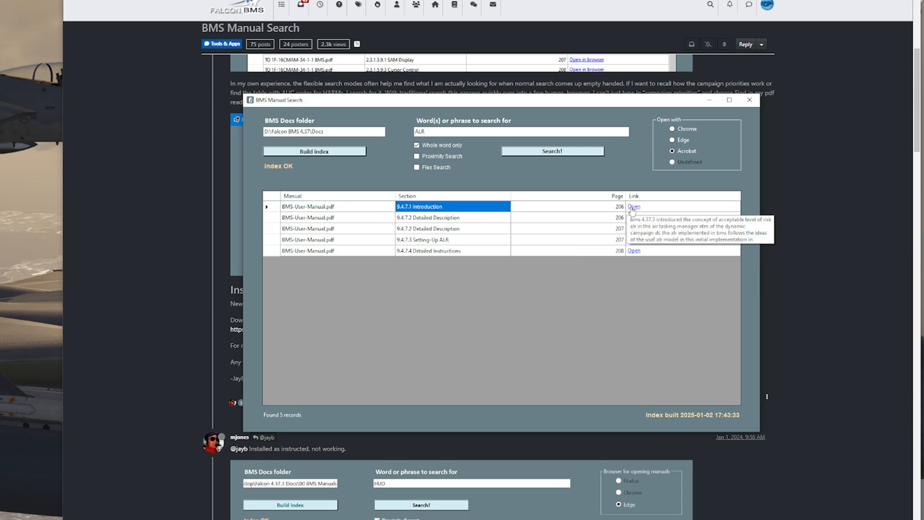
click(633, 207)
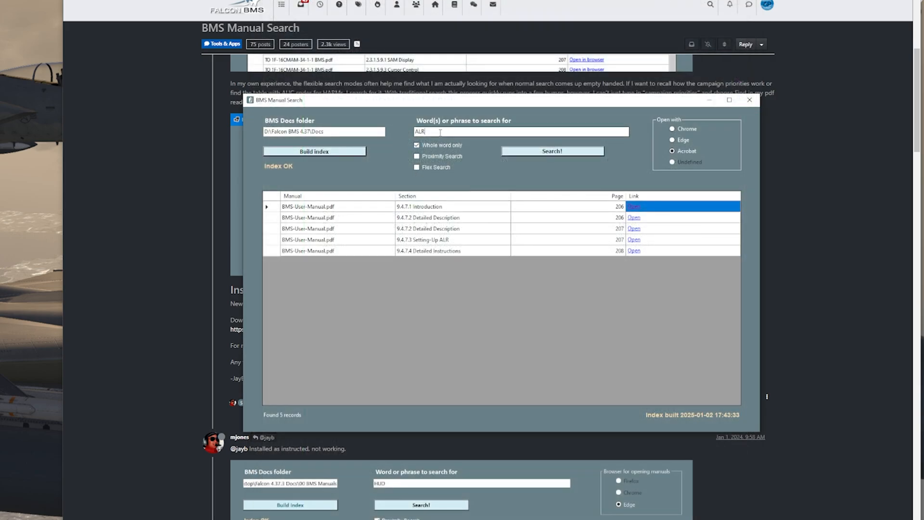
Search the manuals for 'Landing' and open the 1.4.1 Overhead recovery result on page 18
text(Landing)
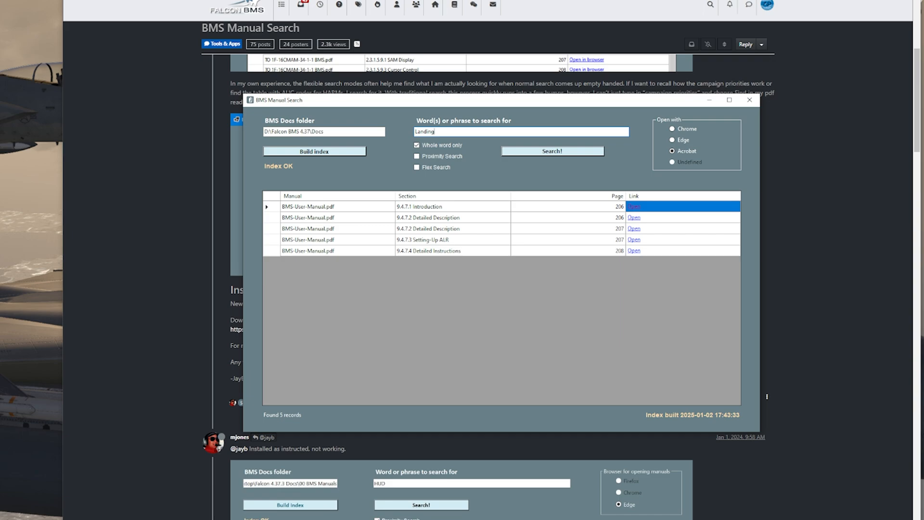
click(551, 150)
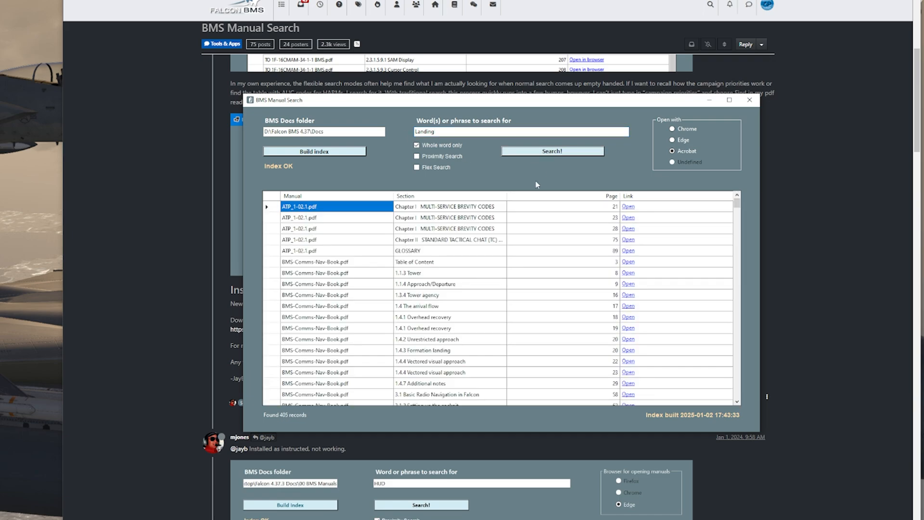
scroll(down, 3)
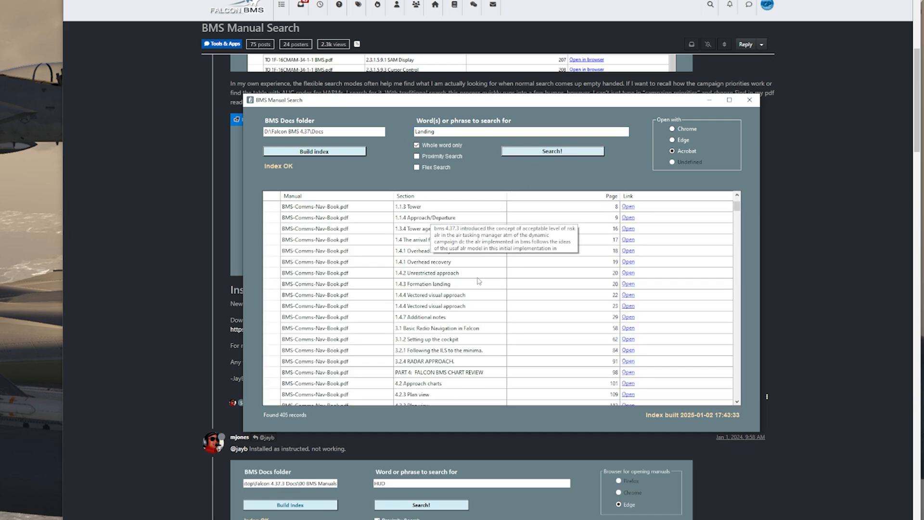
click(422, 250)
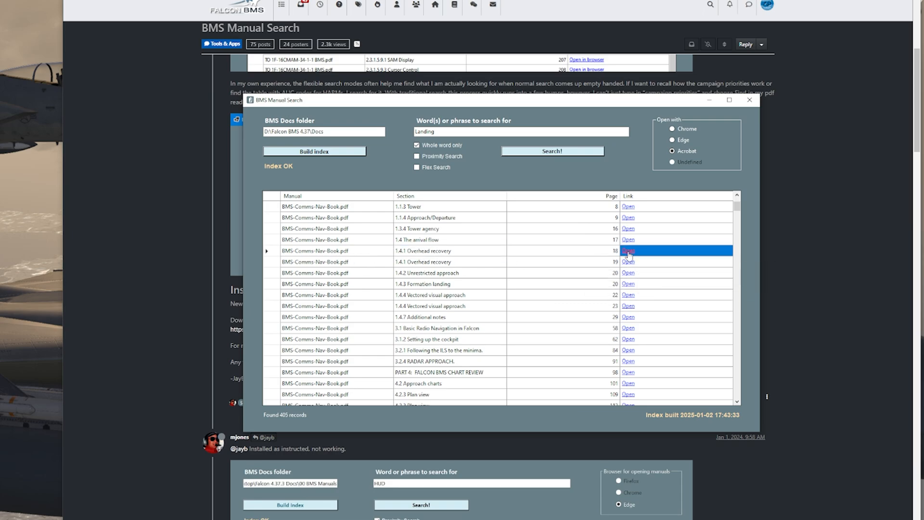
click(628, 250)
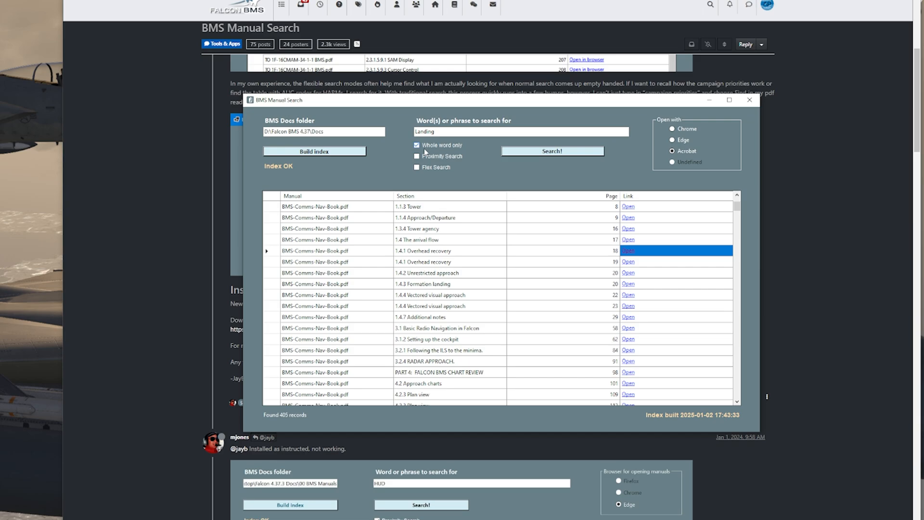
mouse_move(418, 156)
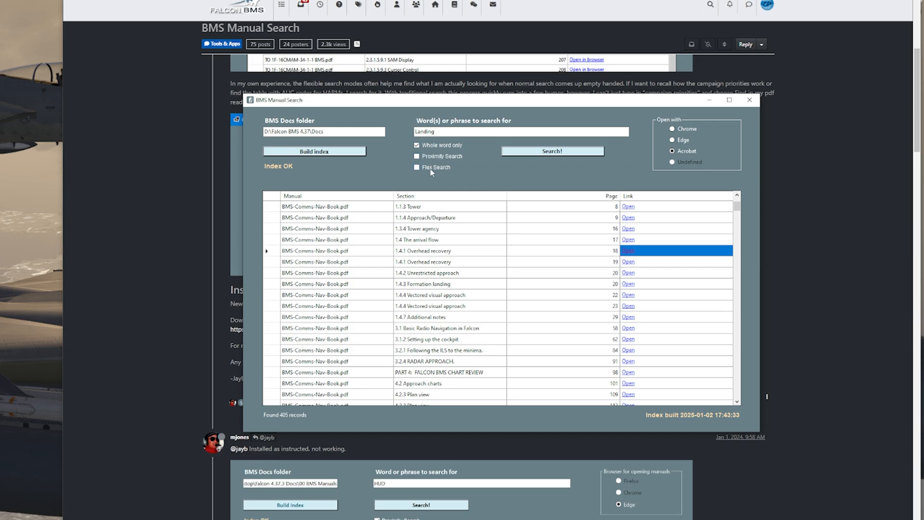
mouse_move(433, 156)
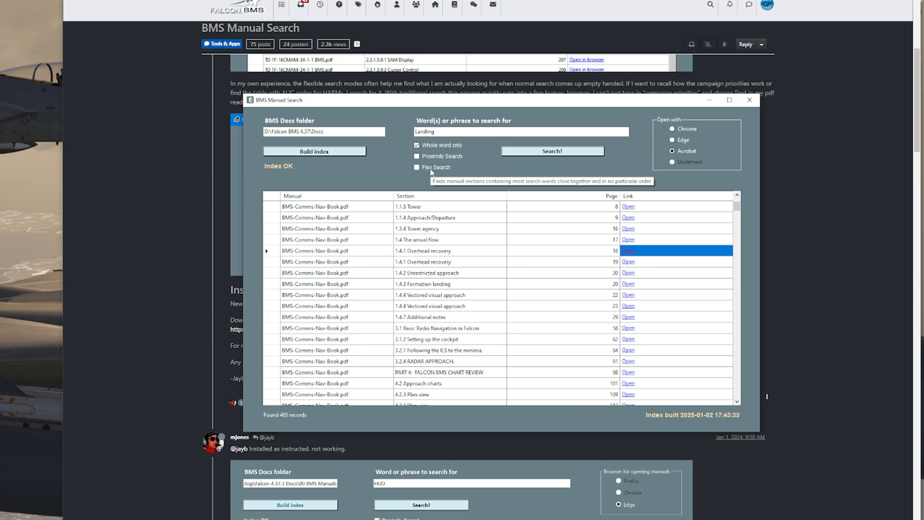